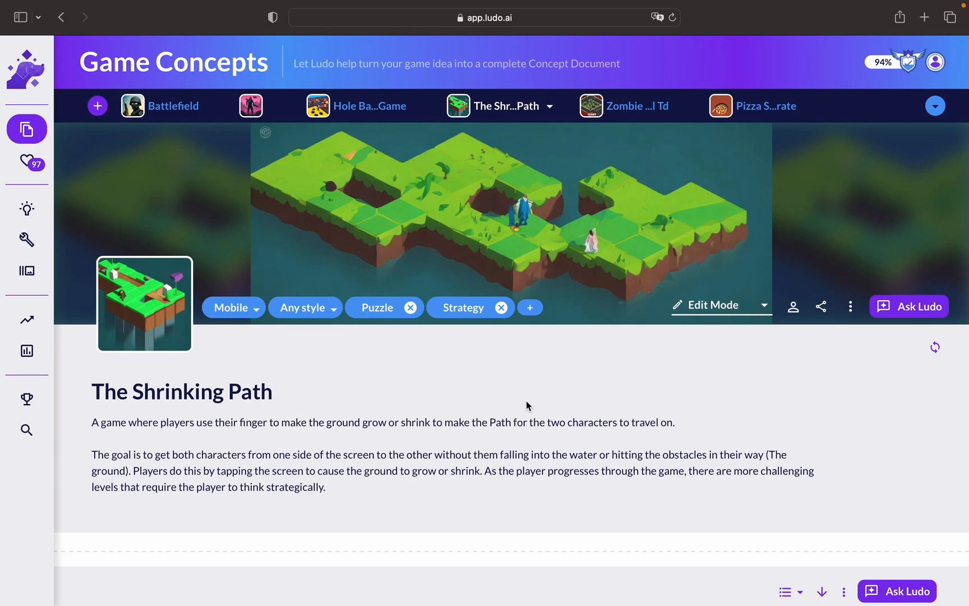
mouse_move(549, 450)
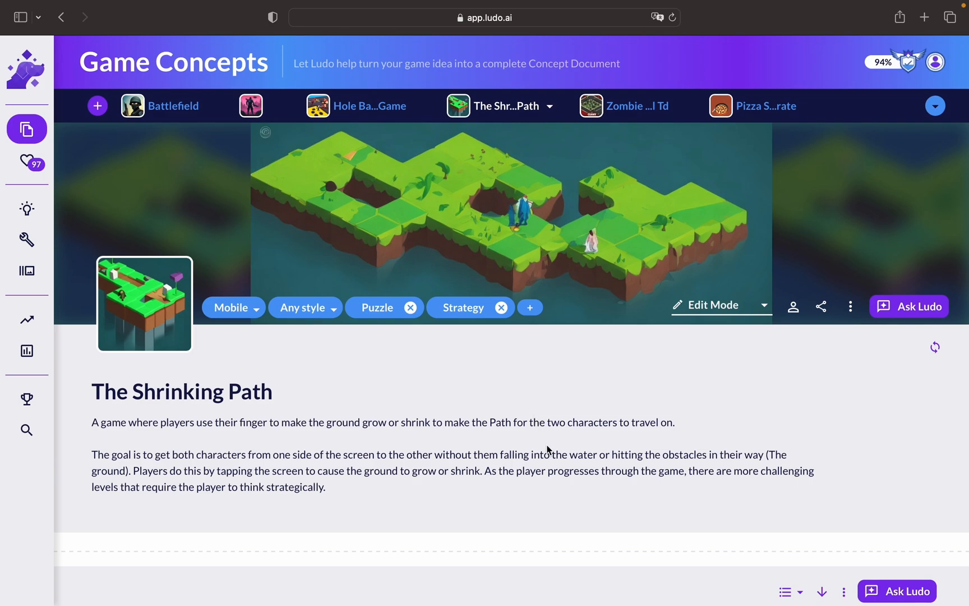
- Add a new Mechanics section to the concept above How to Play
scroll("down", 3)
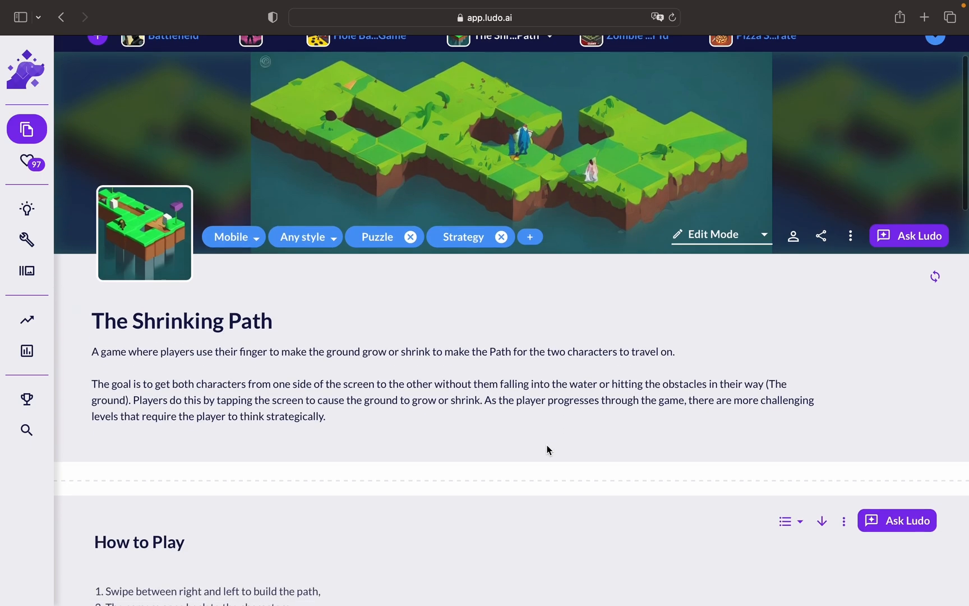
scroll("up", 3)
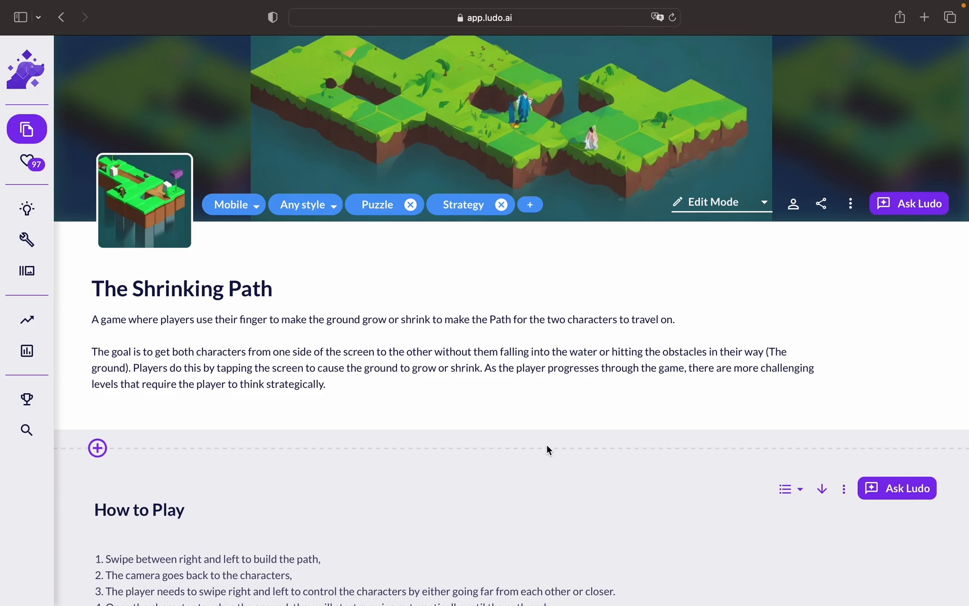
scroll("down", 3)
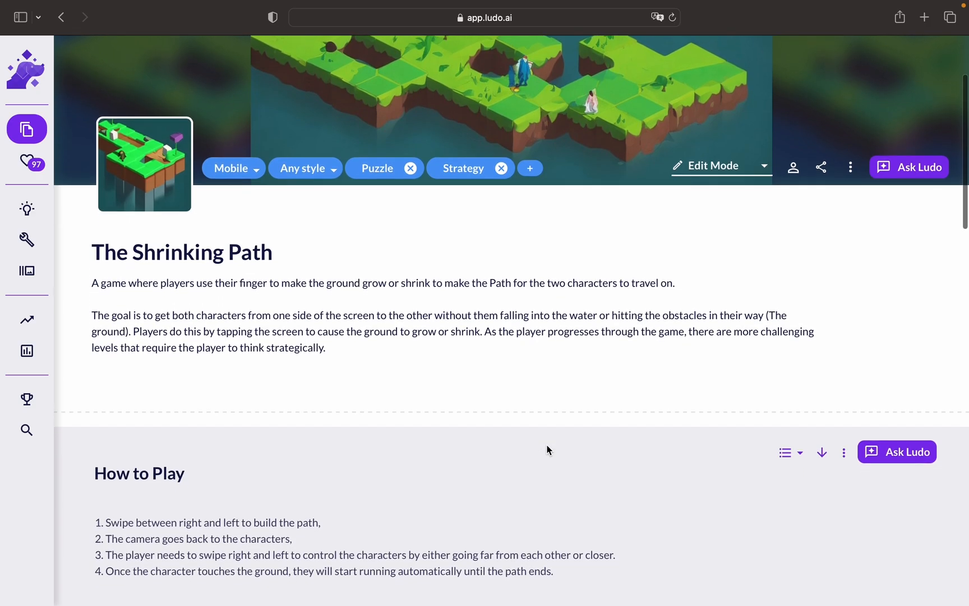
scroll("down", 3)
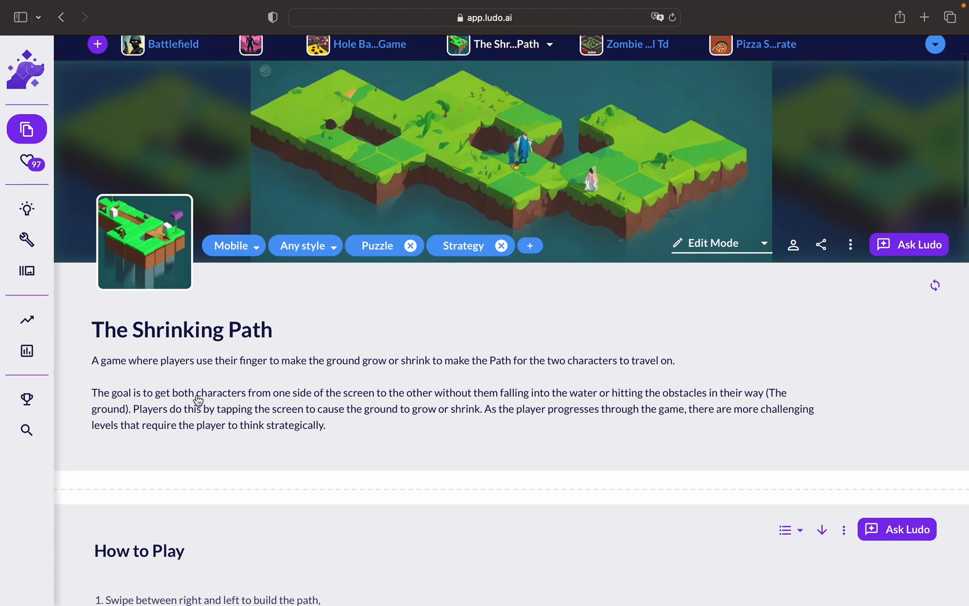
mouse_move(253, 405)
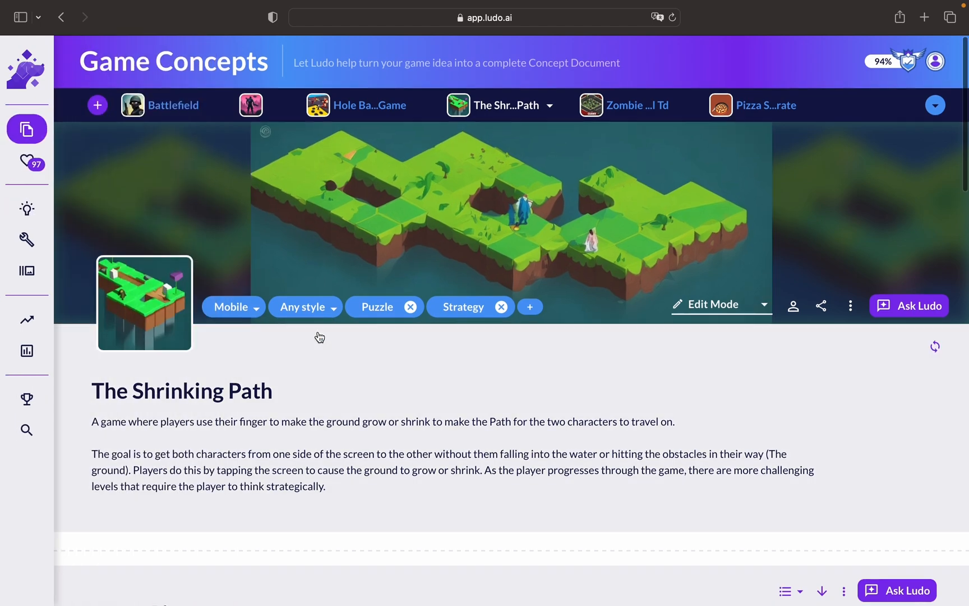
scroll("down", 3)
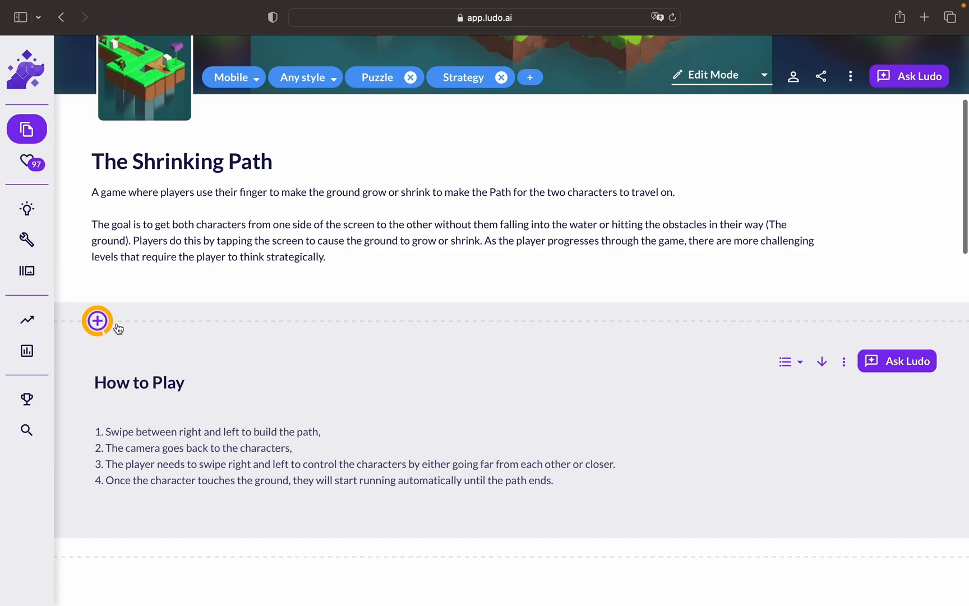
left_click(98, 321)
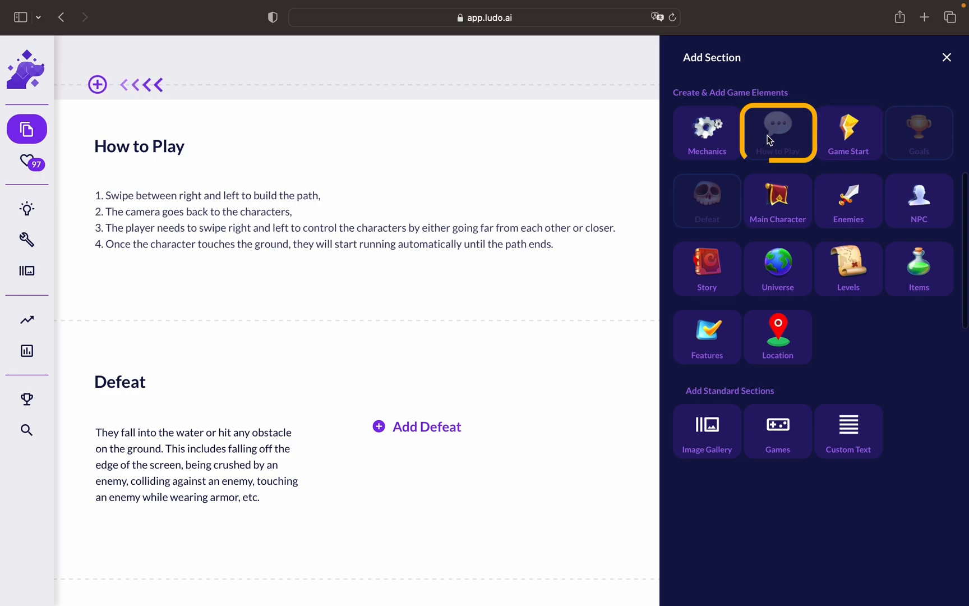
mouse_move(707, 132)
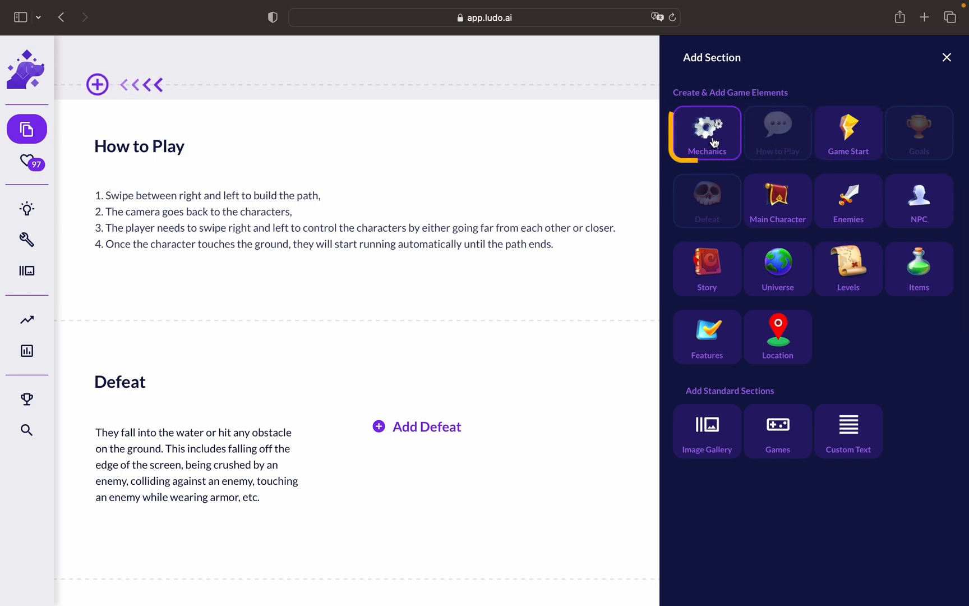
left_click(707, 133)
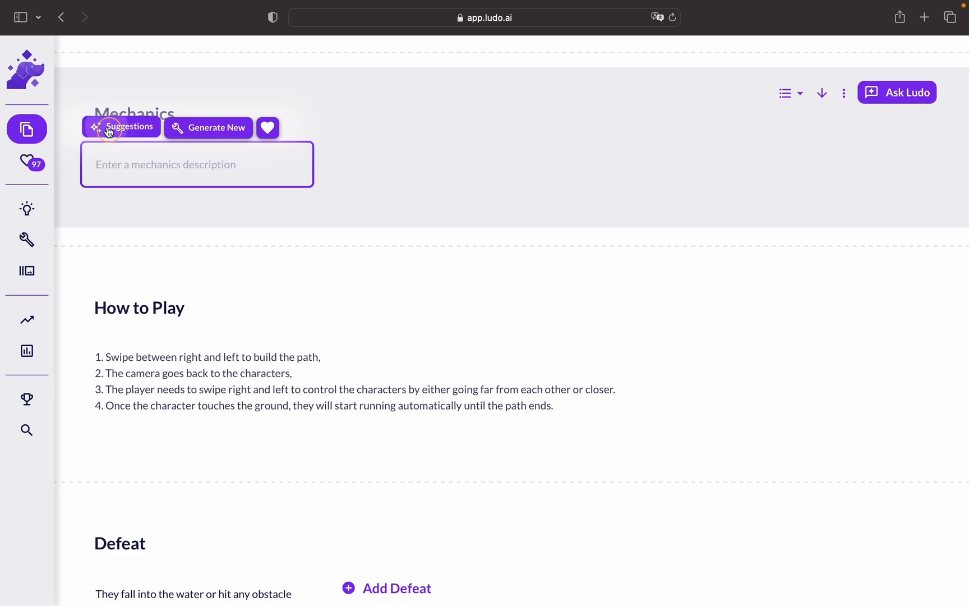
- Fill Mechanics with suggested Option 1 about swiping to guide both characters along the path
left_click(122, 128)
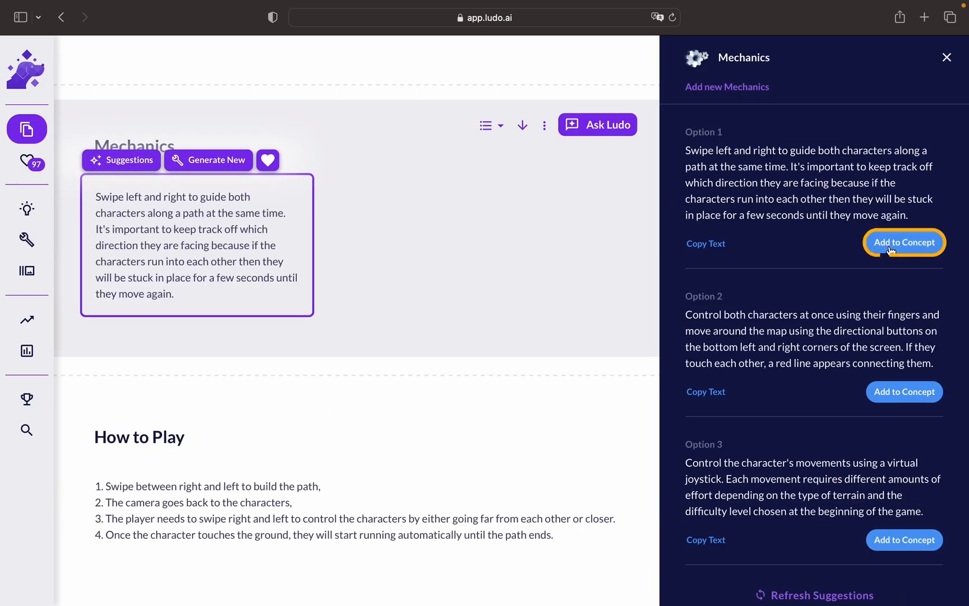
left_click(905, 242)
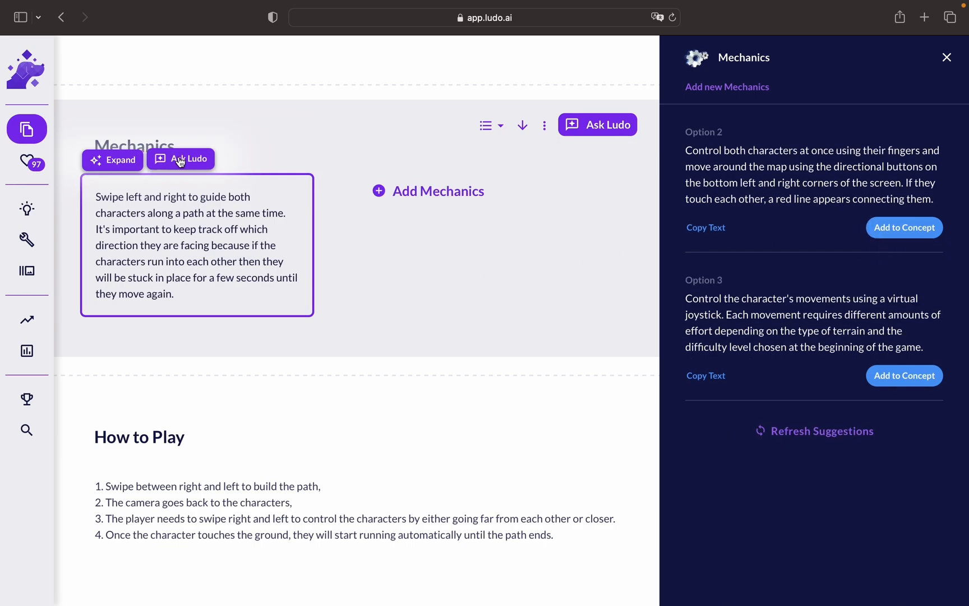
- Have Ludo's assistant create perfect hits for the Mechanics element and select its answer
left_click(189, 159)
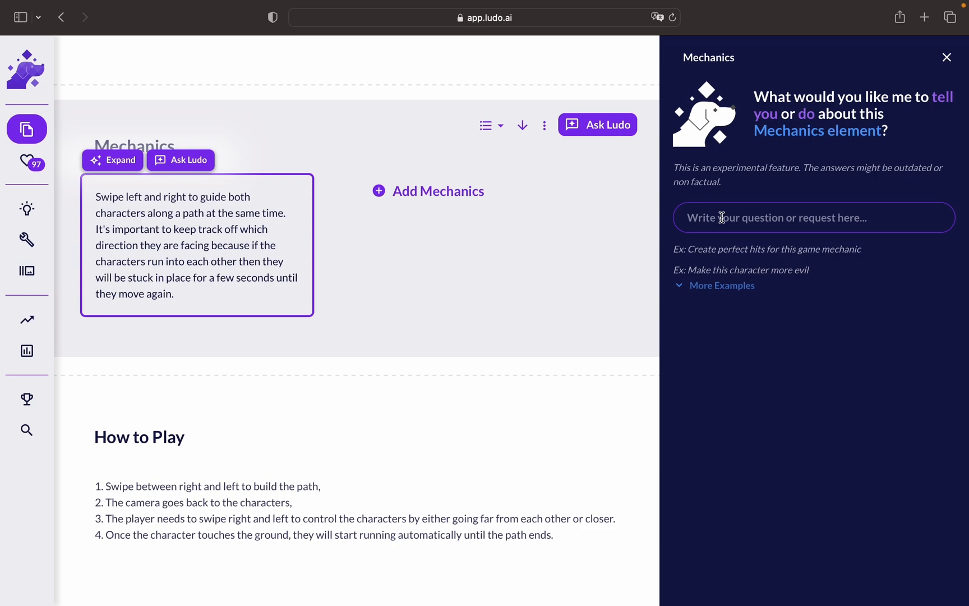
mouse_move(736, 258)
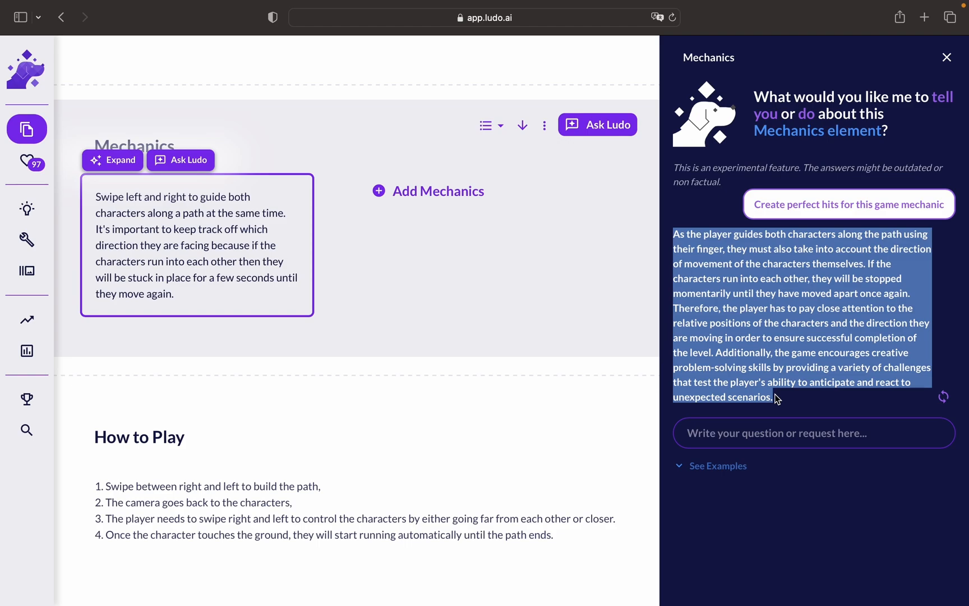
left_click(814, 433)
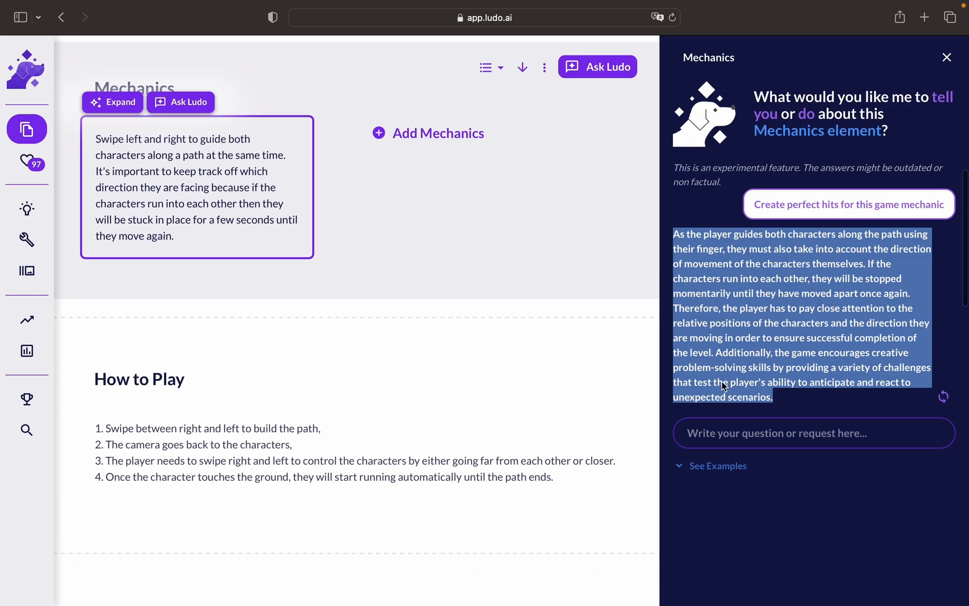
scroll("down", 3)
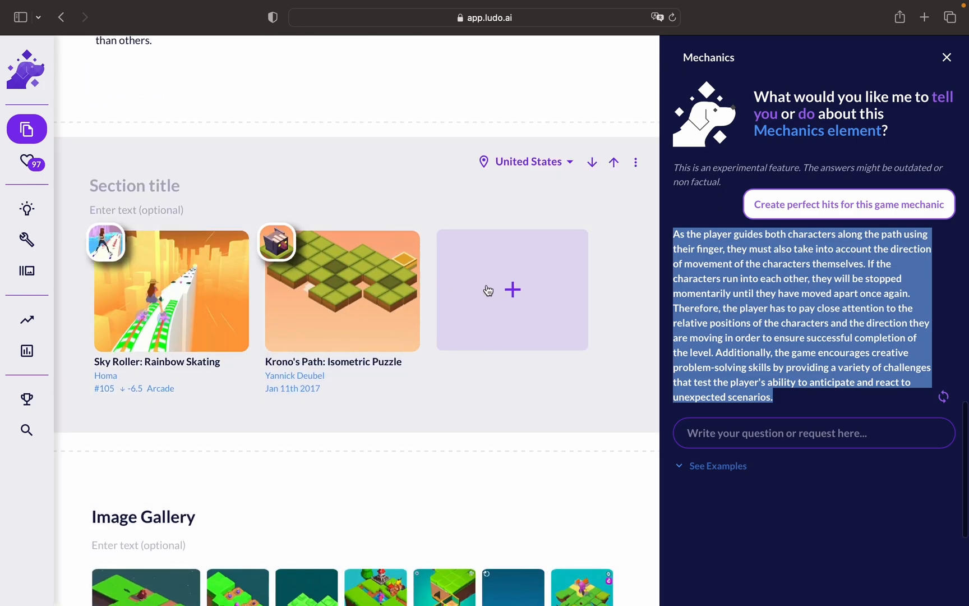
scroll("up", 3)
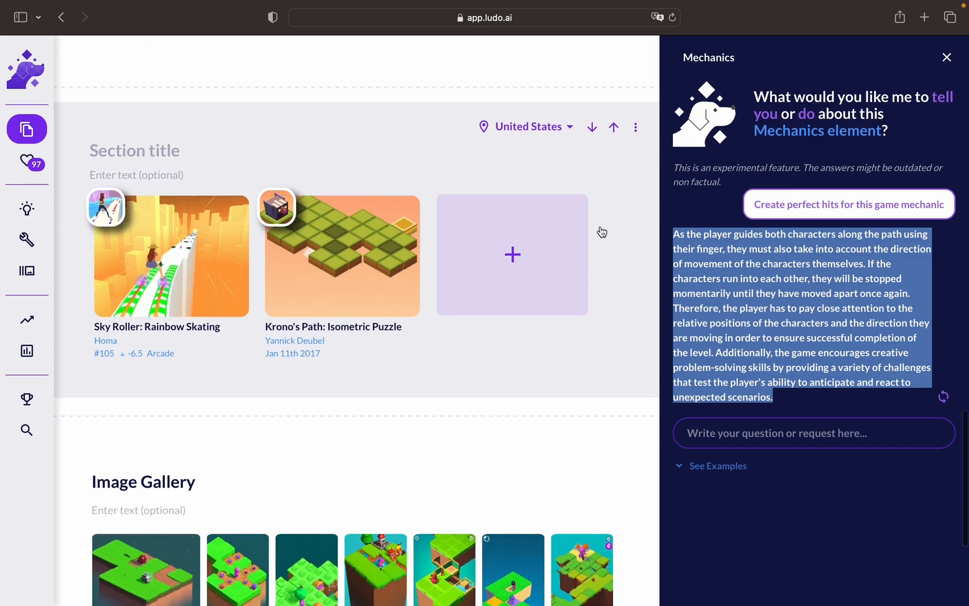
scroll("down", 3)
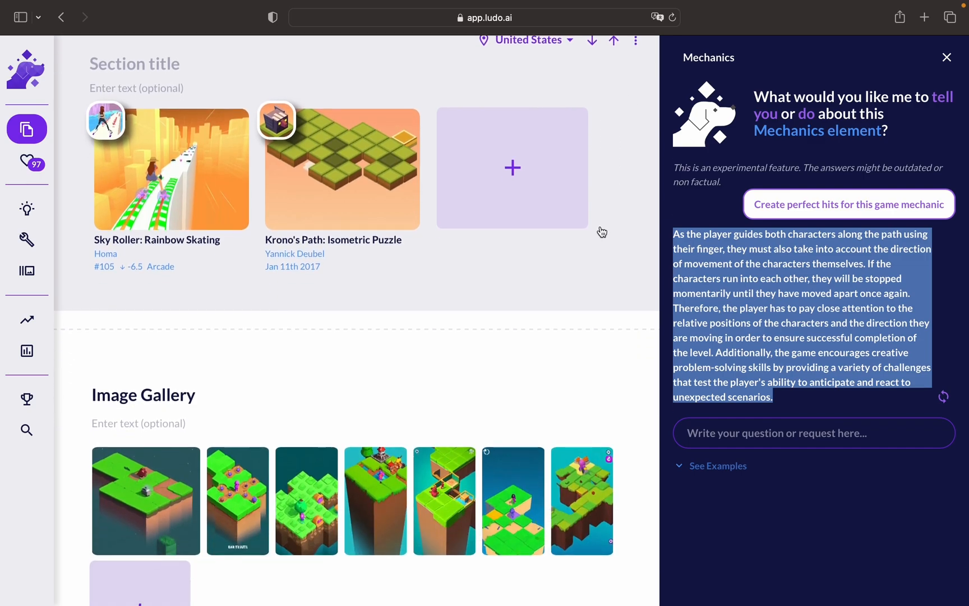
scroll("down", 3)
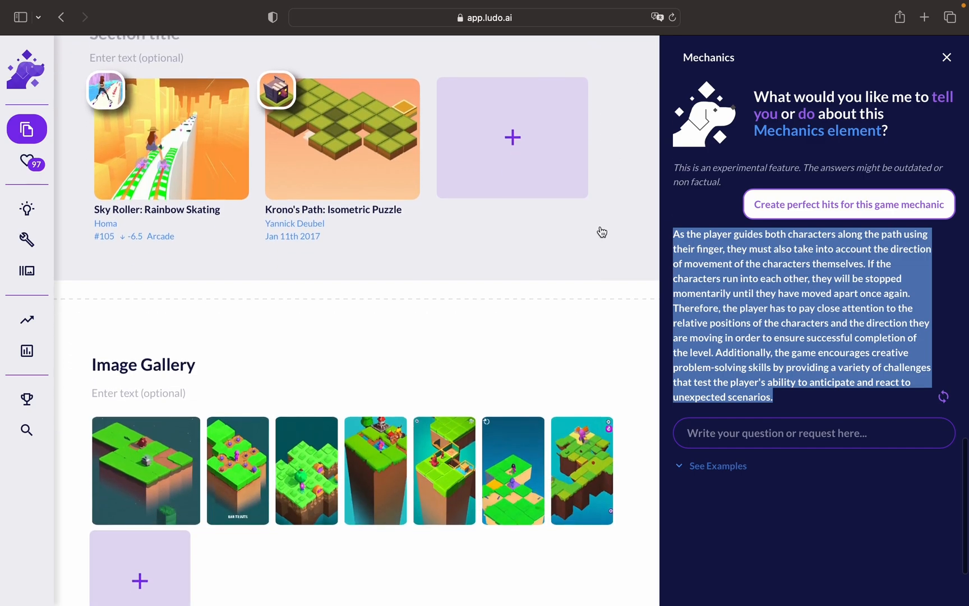
scroll("down", 3)
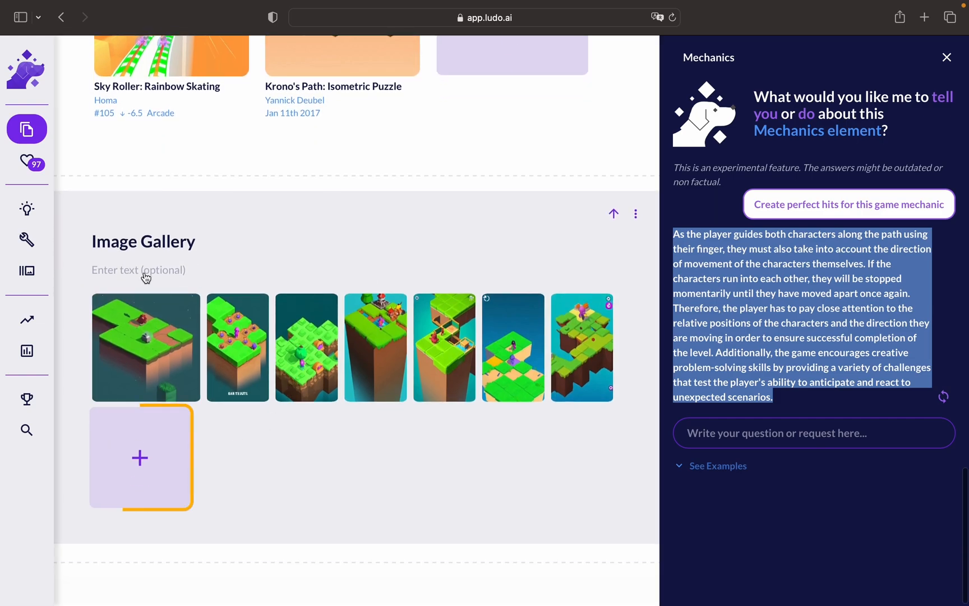
mouse_move(134, 439)
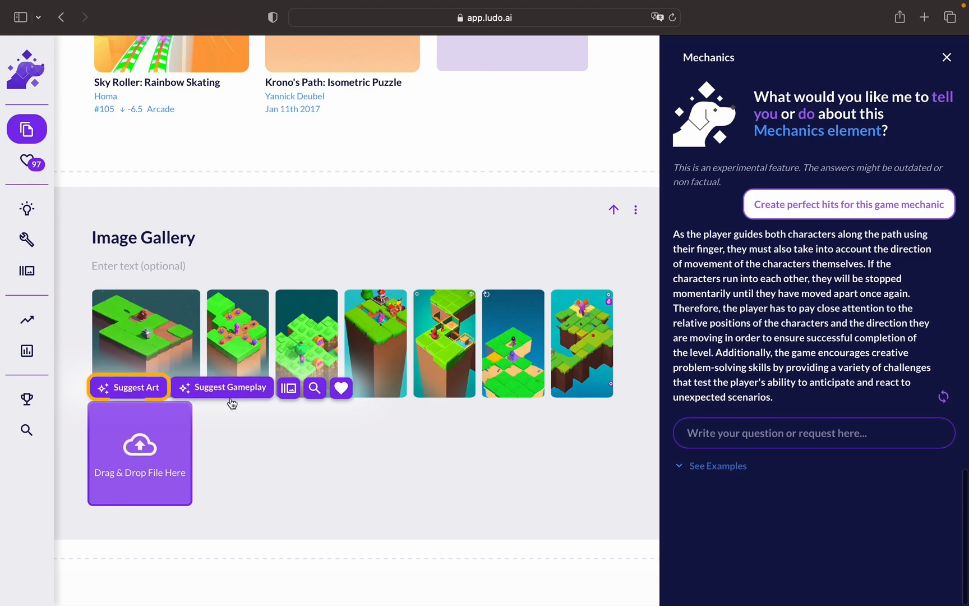
mouse_move(229, 386)
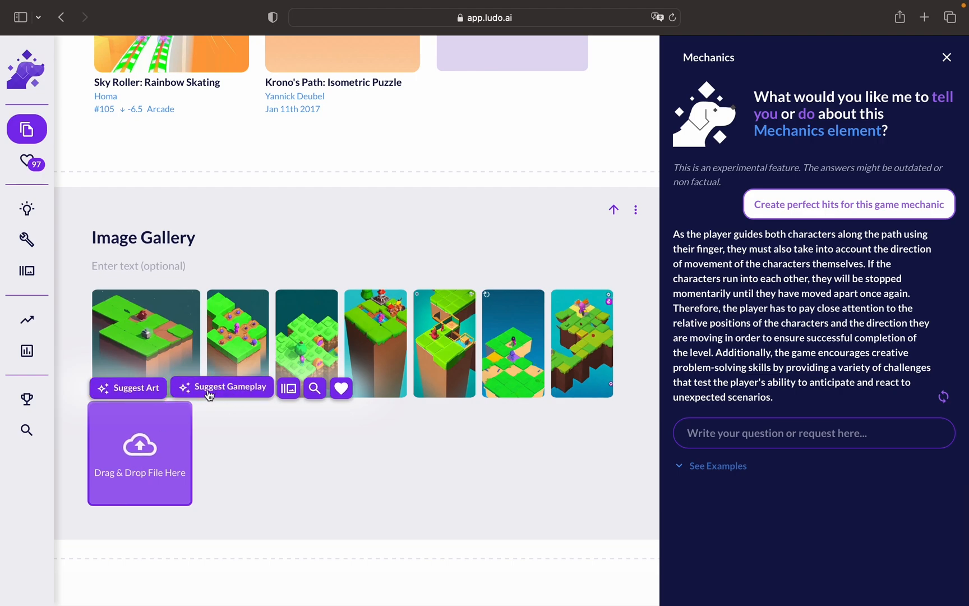
- Request suggested gameplay images and add one, bringing the Image Gallery to eight images
left_click(289, 388)
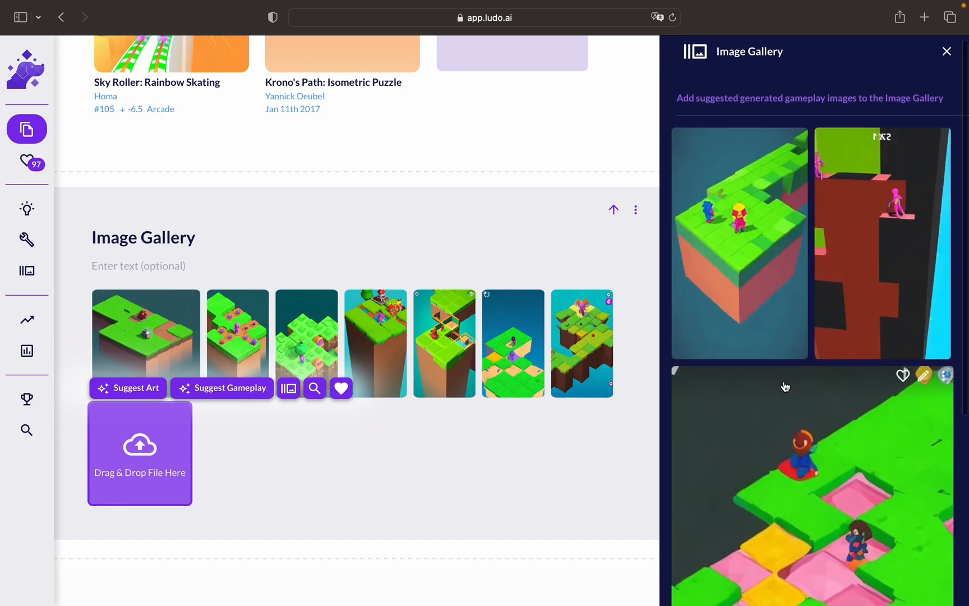
scroll("down", 3)
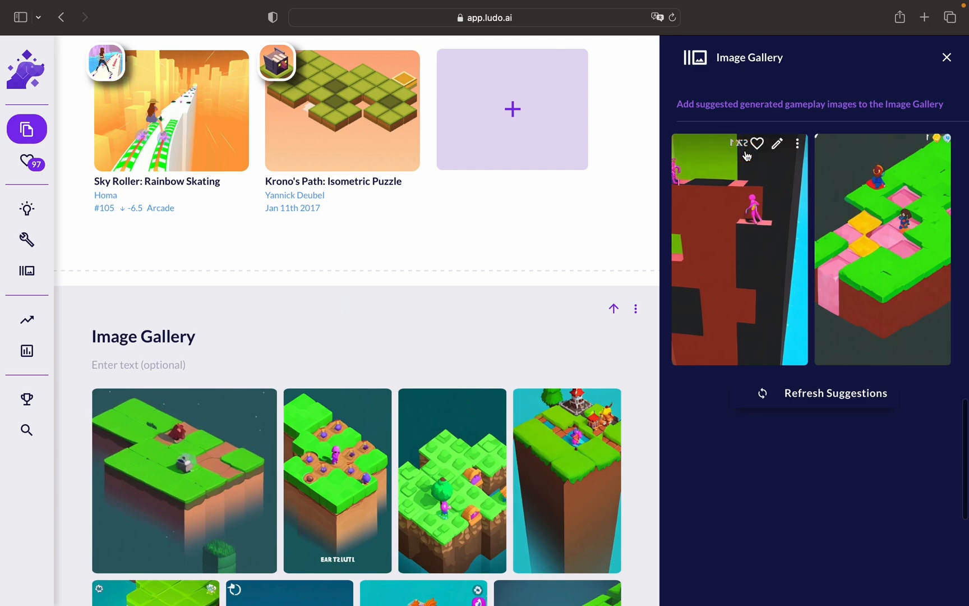
scroll("down", 3)
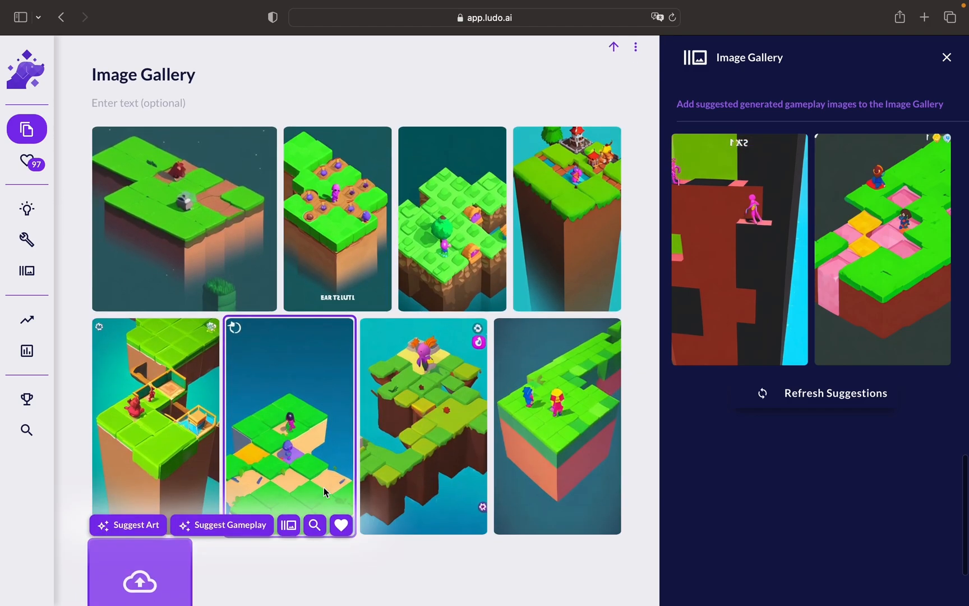
scroll("down", 3)
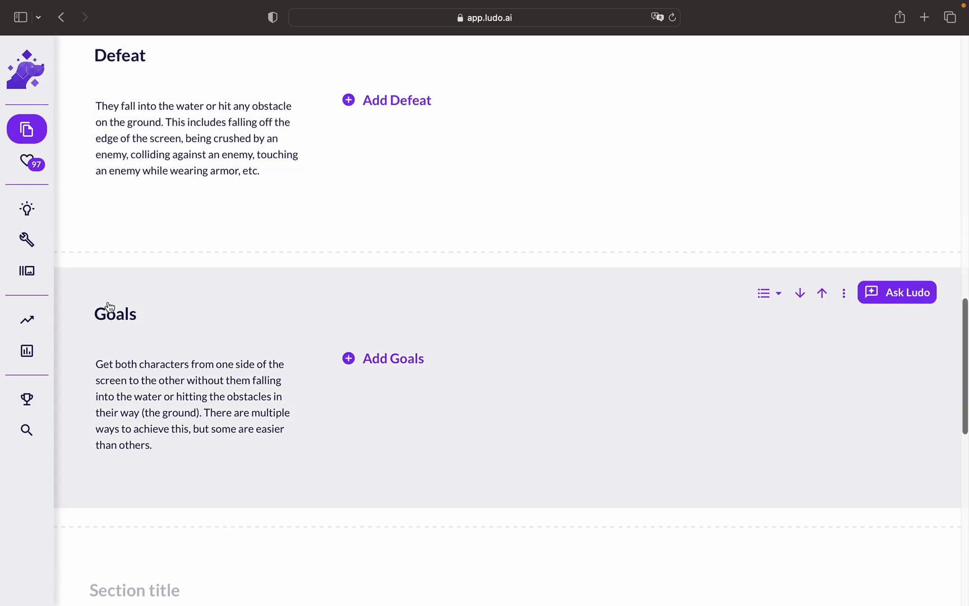
scroll("up", 3)
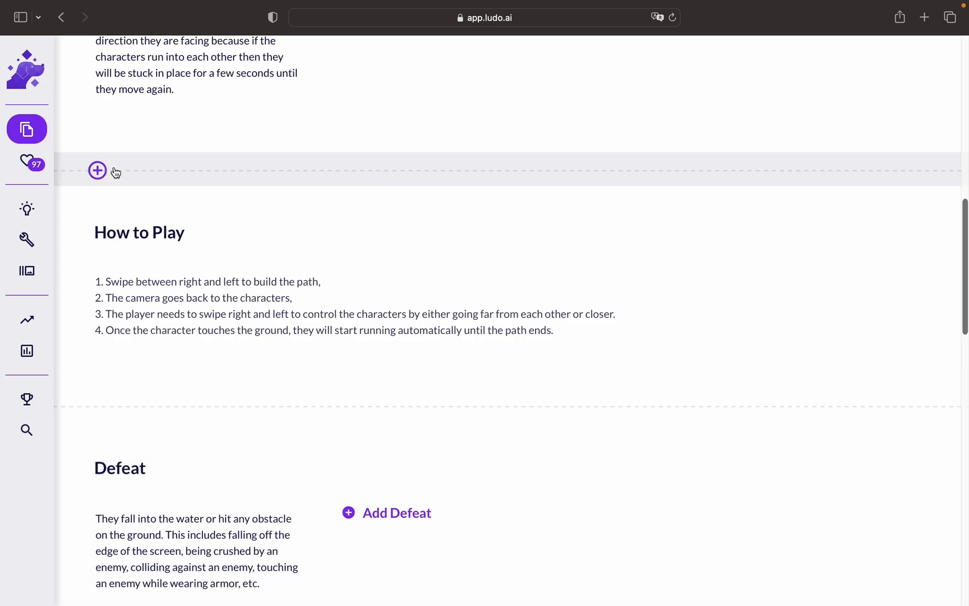
scroll("up", 3)
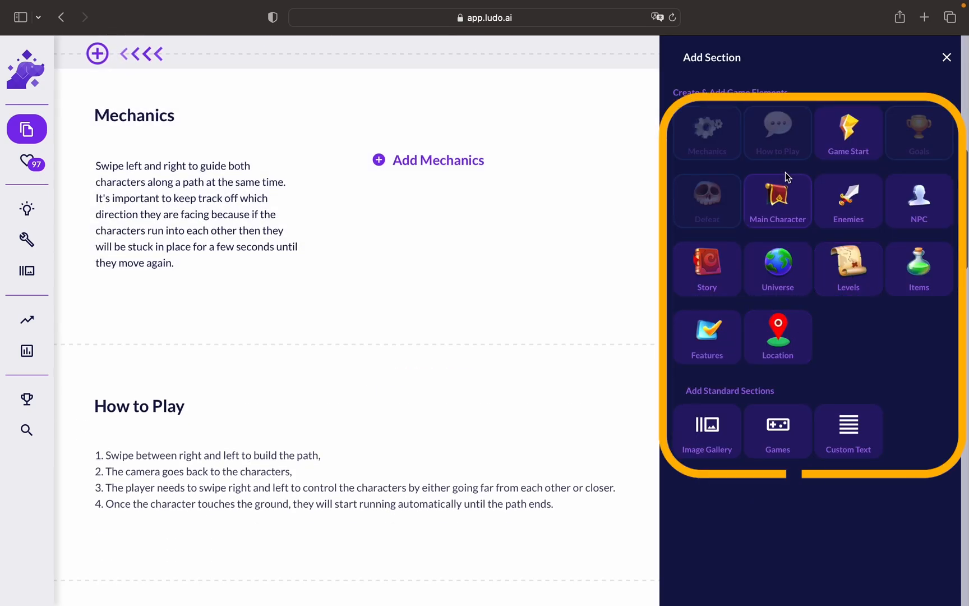
mouse_move(823, 328)
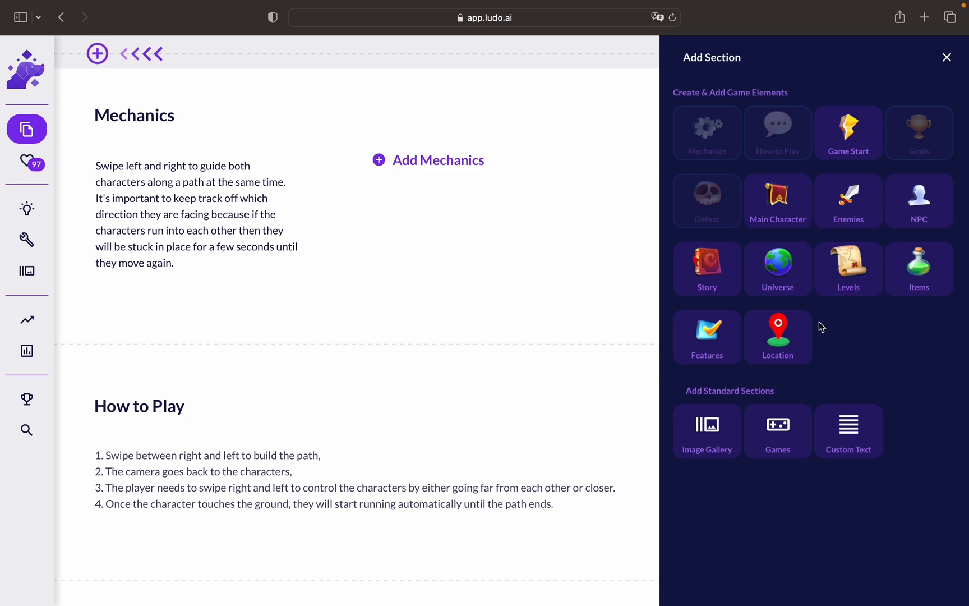
mouse_move(815, 217)
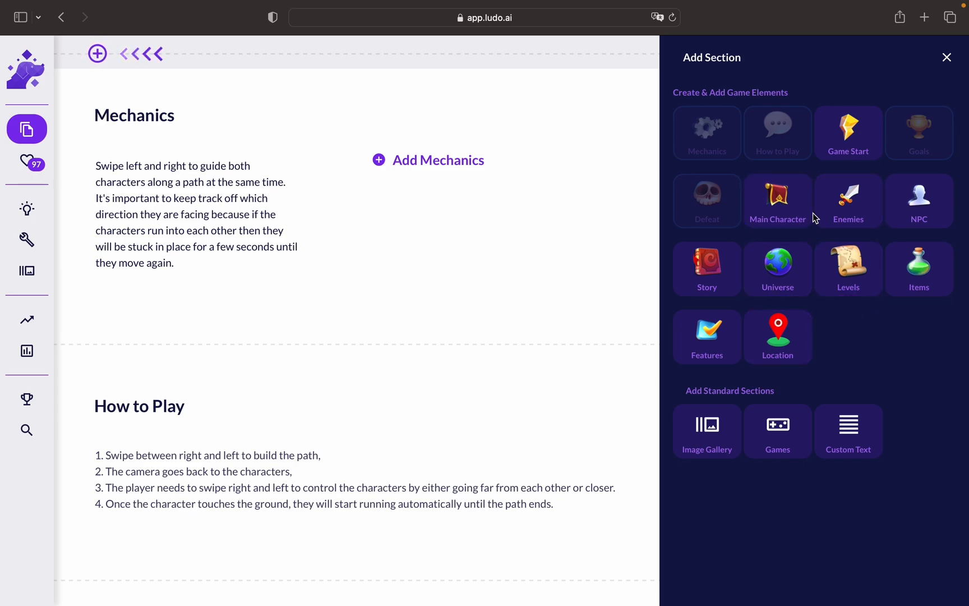
mouse_move(912, 68)
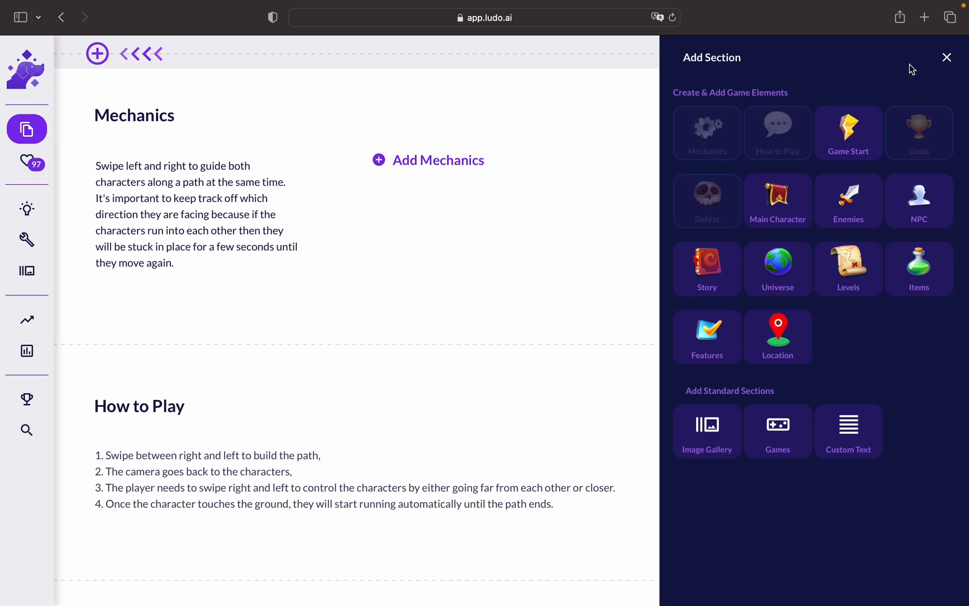
left_click(947, 57)
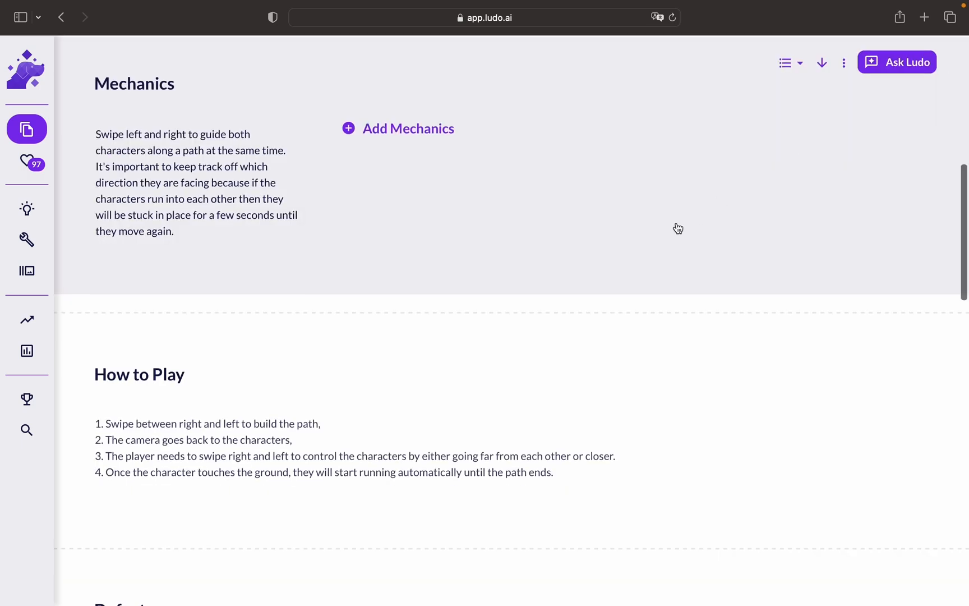
scroll("up", 3)
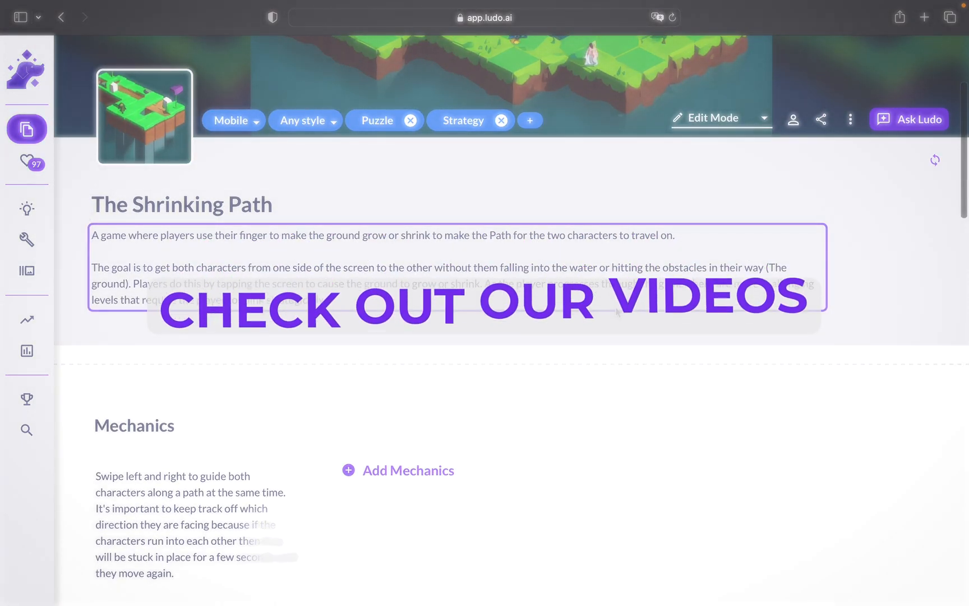